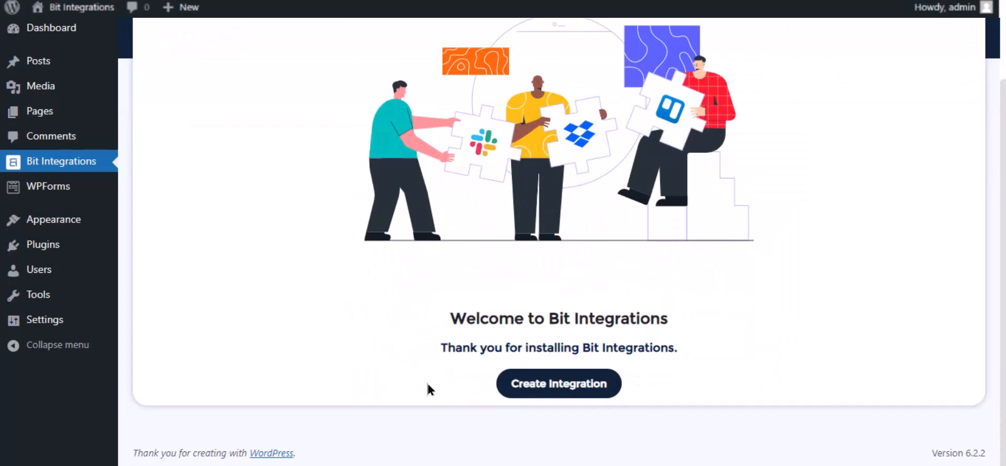
Create a new integration triggered by WPForms' Simple Contact Form and continue to the action picker
{"action": "left_click", "coordinate": [558, 384]}
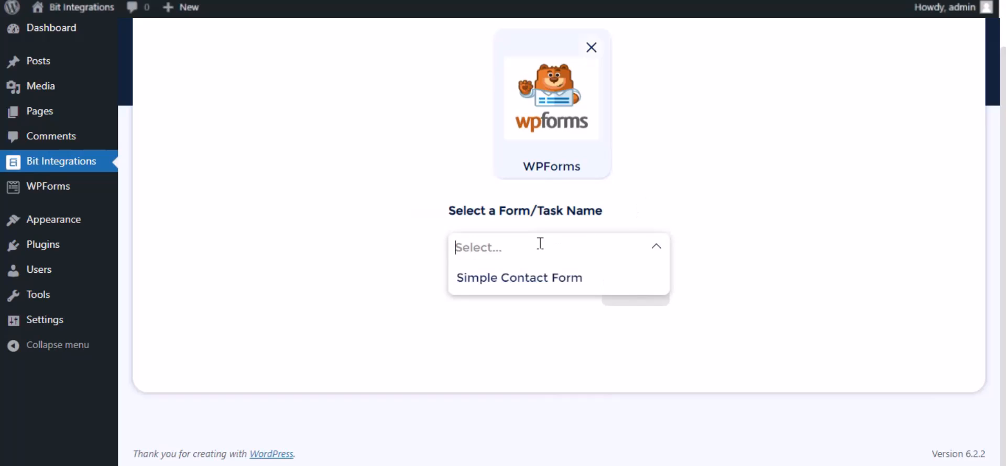
{"action": "left_click", "coordinate": [519, 277]}
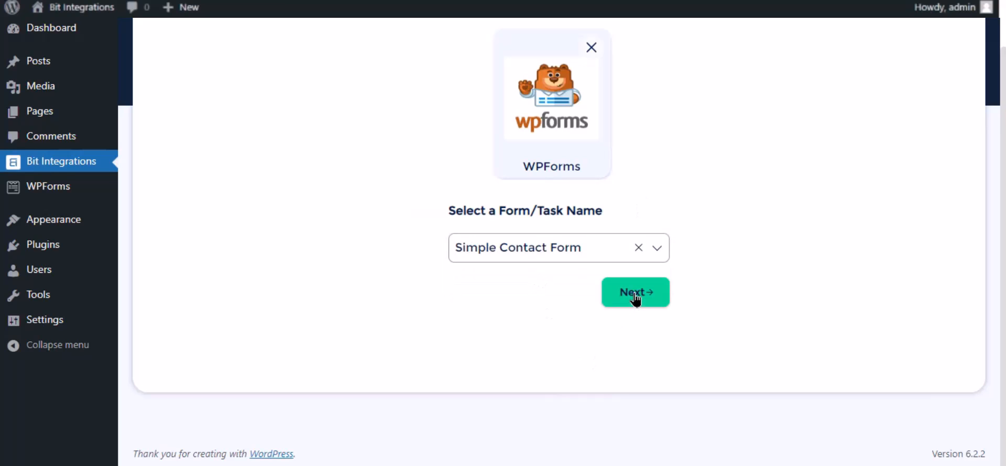
{"action": "left_click", "coordinate": [635, 293]}
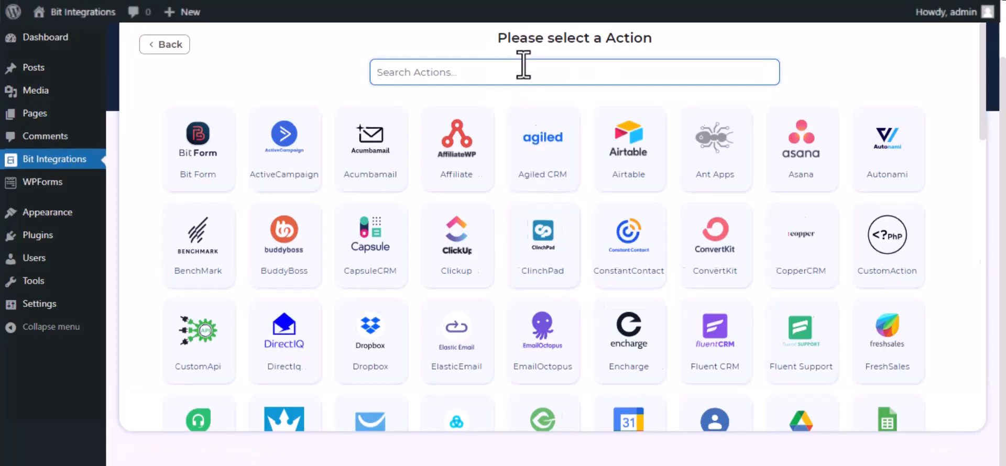
Search 'Sendin', choose SendinBlue as the action and reach its name and API key settings
{"action": "type", "text": "Sendin"}
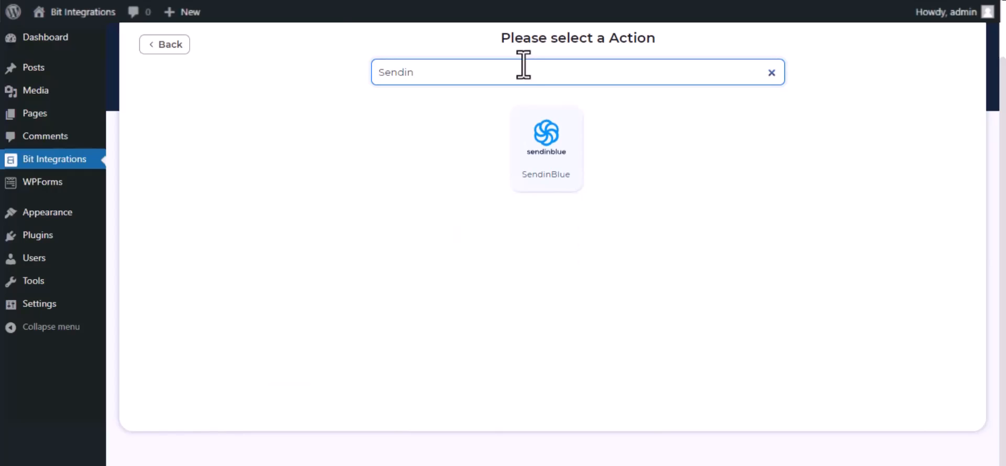
{"action": "left_click", "coordinate": [547, 143]}
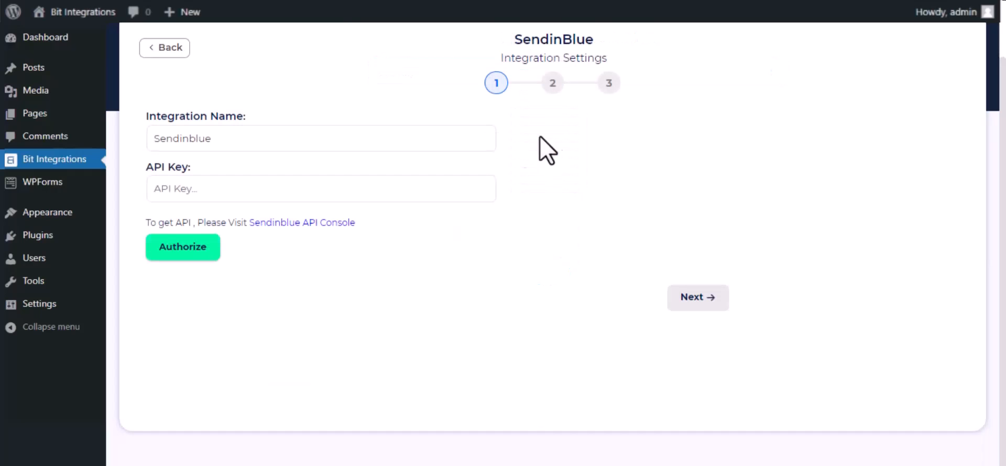
{"action": "double_click", "coordinate": [182, 138]}
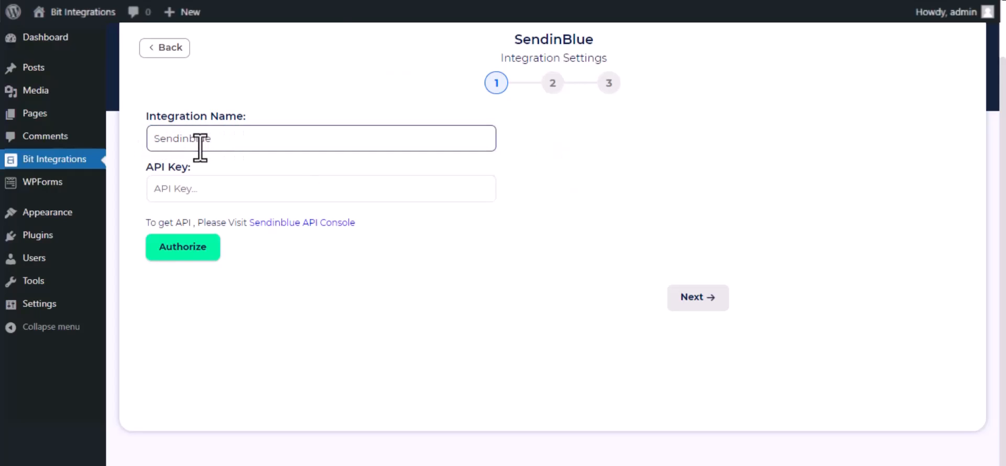
{"action": "left_click_drag", "start_coordinate": [146, 222], "coordinate": [317, 222]}
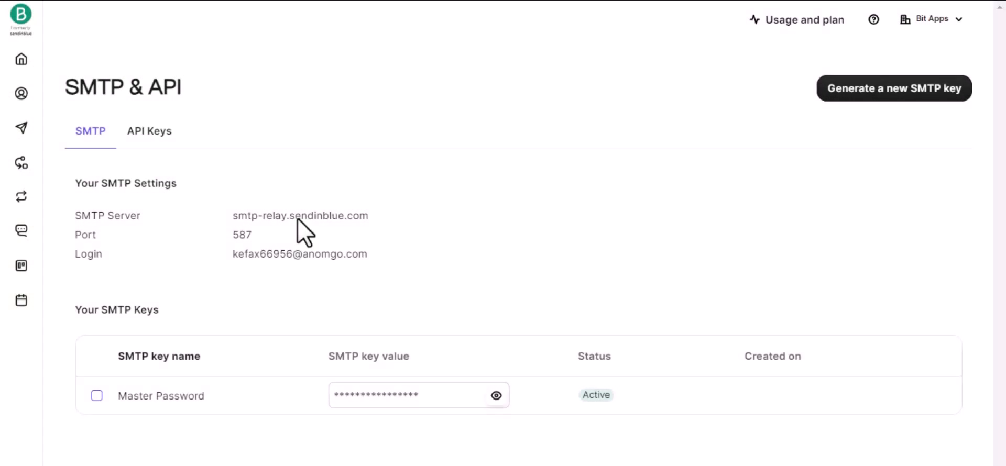
{"action": "mouse_move", "coordinate": [148, 131]}
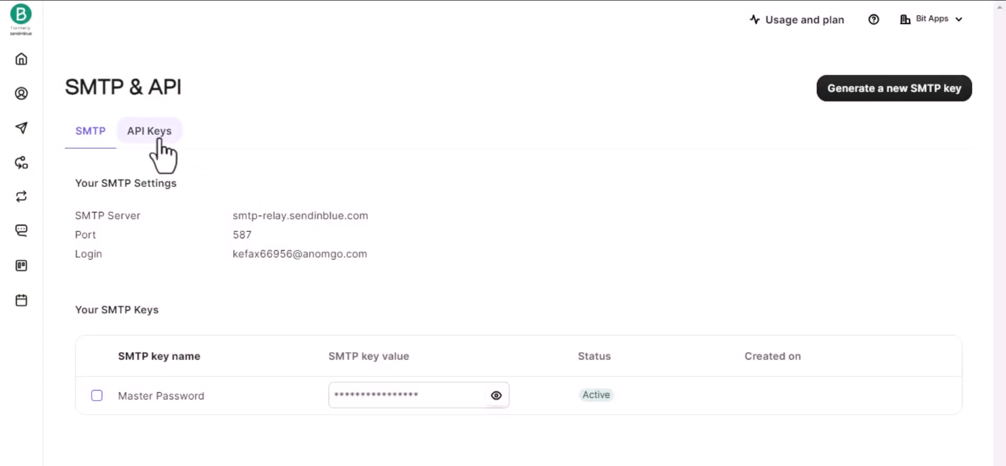
Generate a Brevo API key named 'Bit Integrations' and copy its value
{"action": "left_click", "coordinate": [149, 131]}
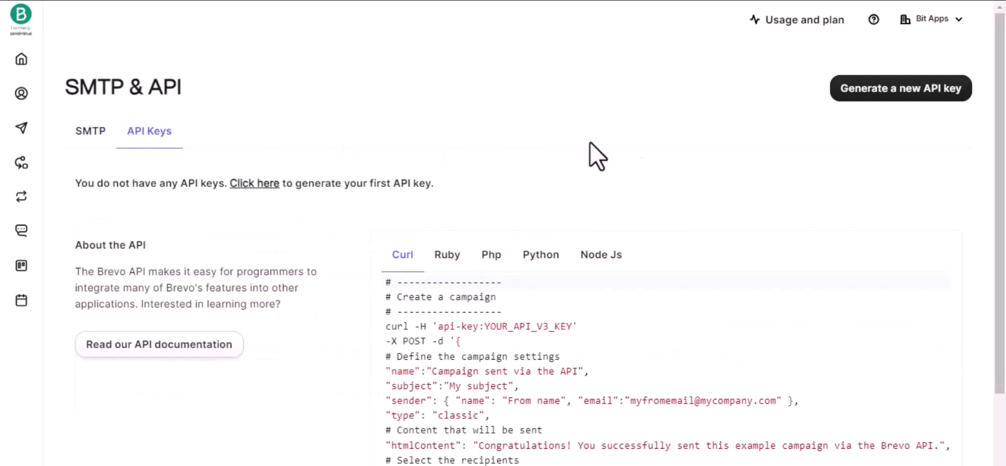
{"action": "mouse_move", "coordinate": [880, 95]}
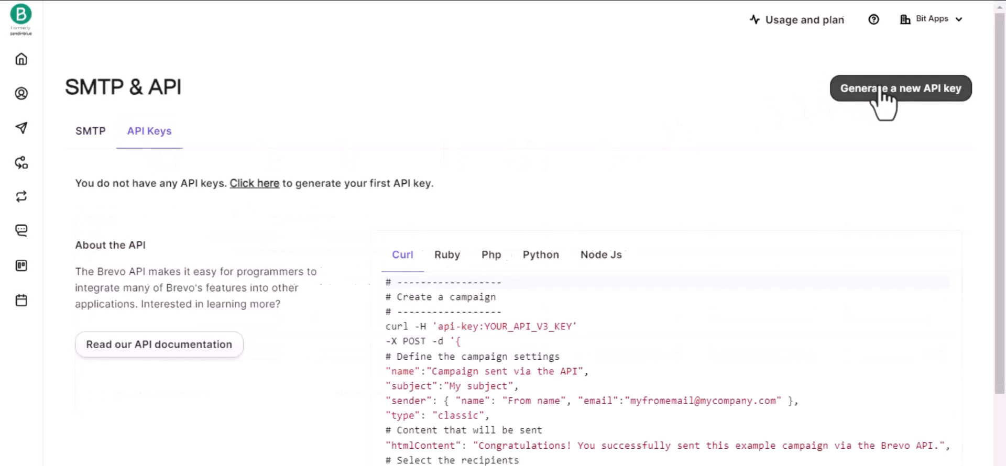
{"action": "left_click", "coordinate": [900, 88]}
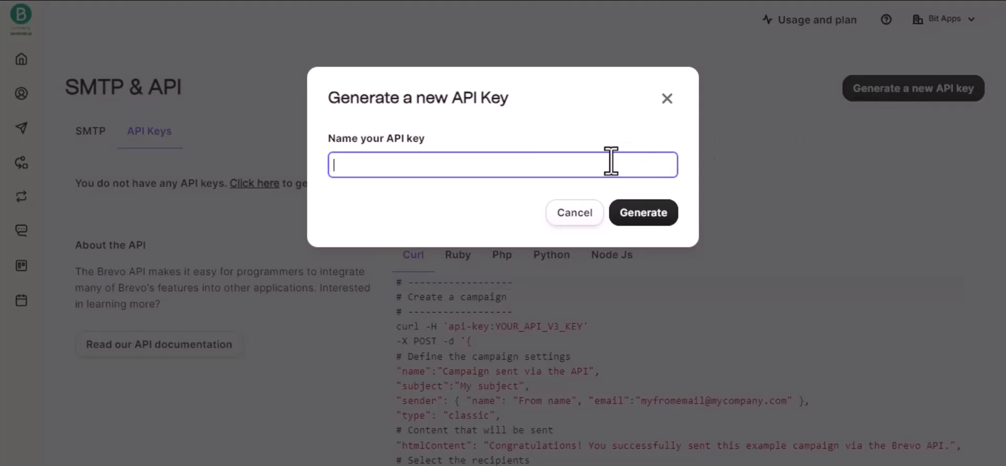
{"action": "type", "text": "Bit"}
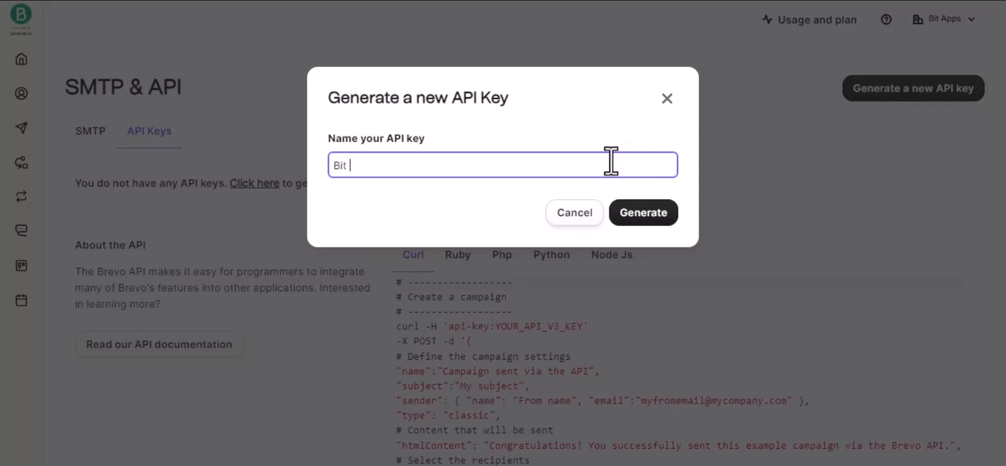
{"action": "type", "text": "Integrat"}
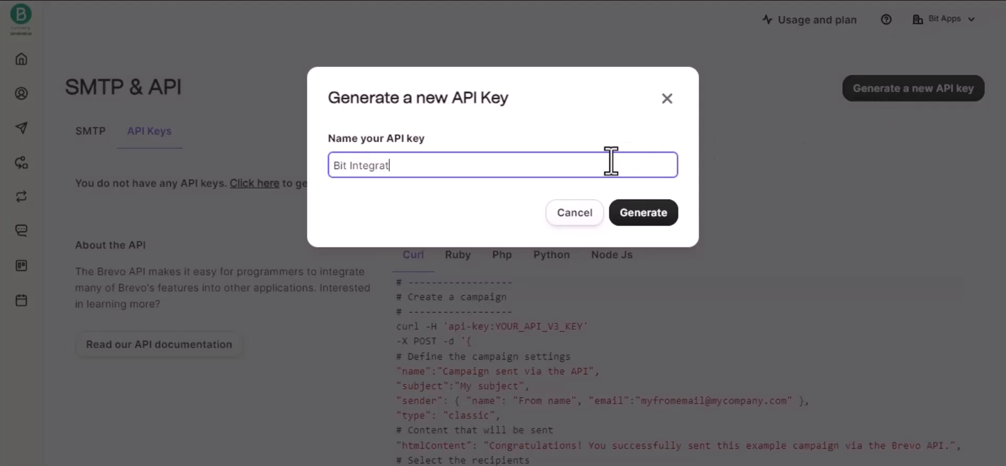
{"action": "type", "text": "ions"}
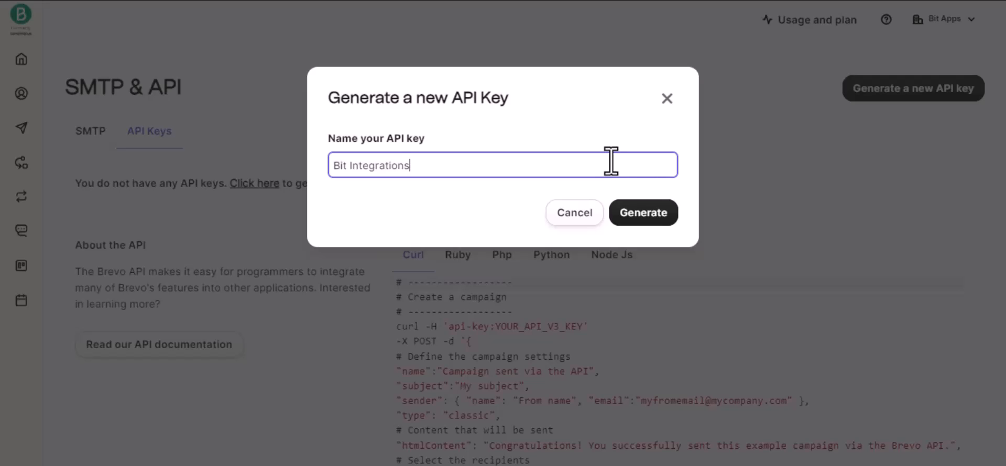
{"action": "left_click", "coordinate": [644, 212]}
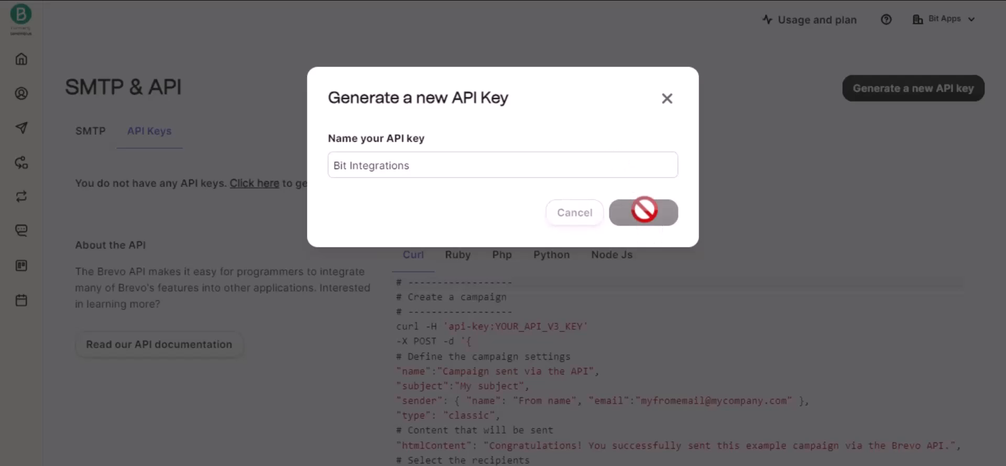
{"action": "left_click", "coordinate": [643, 211]}
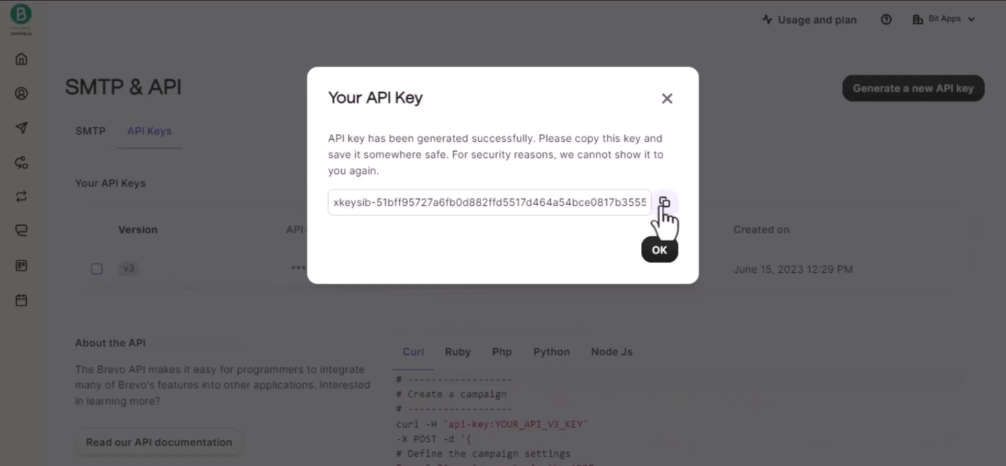
{"action": "left_click", "coordinate": [664, 202]}
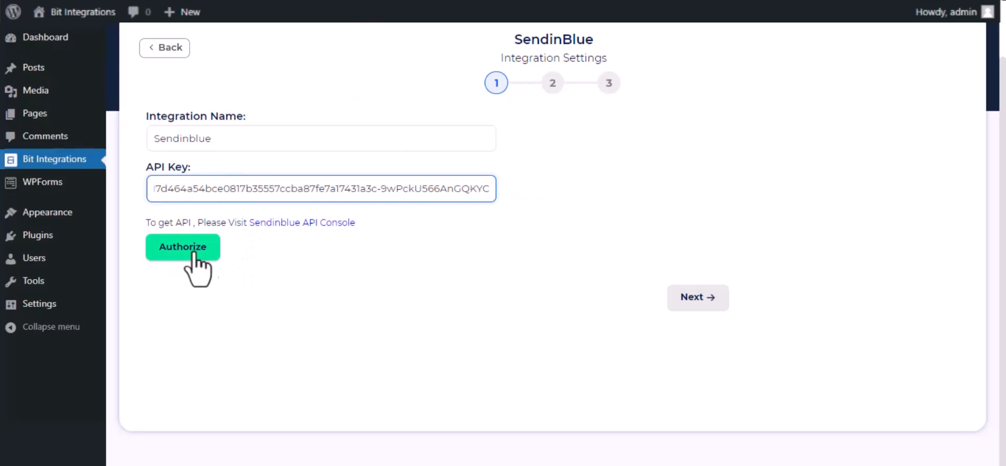
Authorize SendinBlue with the pasted API key and continue to list selection
{"action": "left_click", "coordinate": [183, 246]}
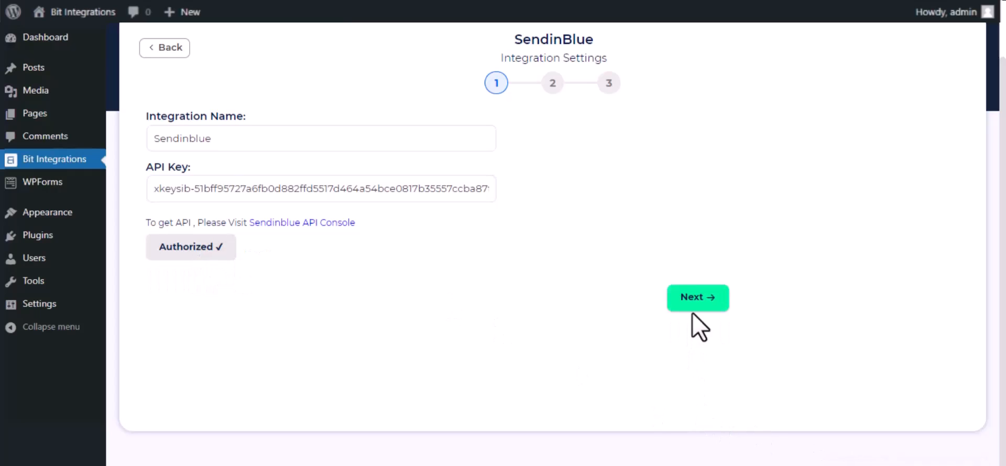
{"action": "left_click", "coordinate": [698, 298]}
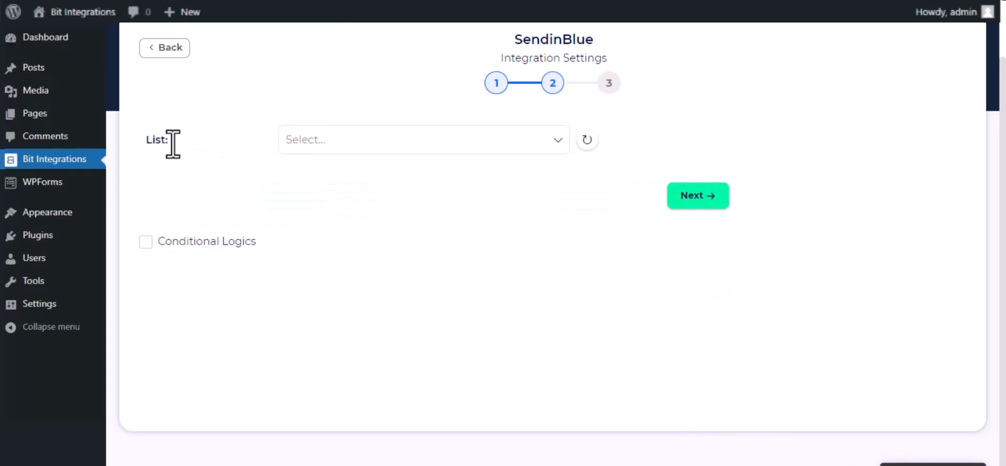
Choose the Bit Integrations contact list as the destination
{"action": "left_click", "coordinate": [423, 139]}
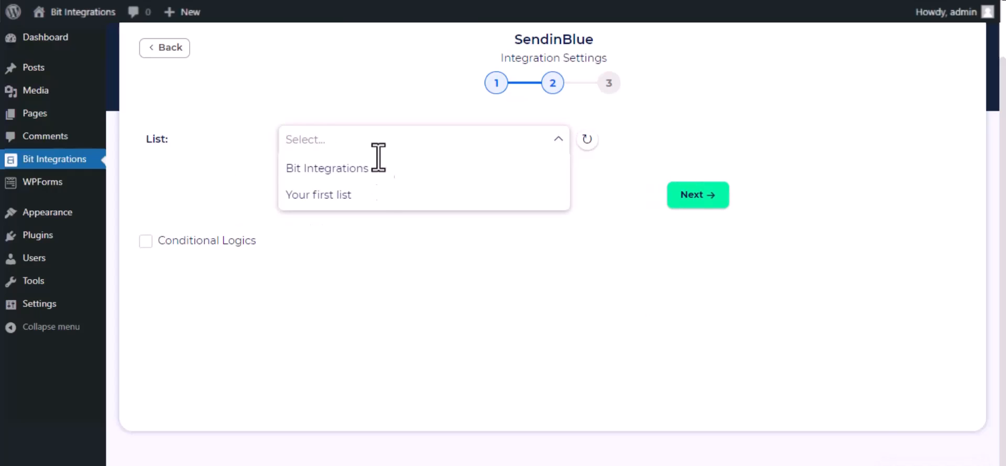
{"action": "left_click", "coordinate": [318, 168]}
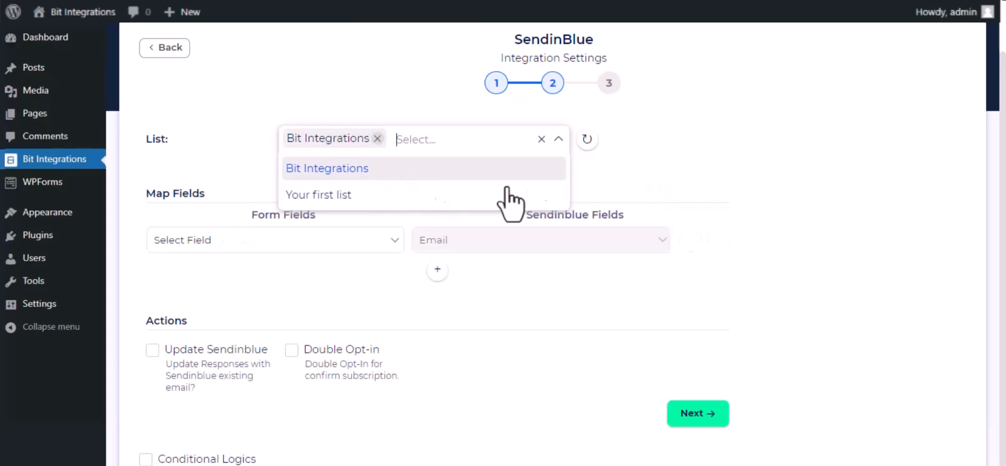
{"action": "left_click", "coordinate": [593, 193]}
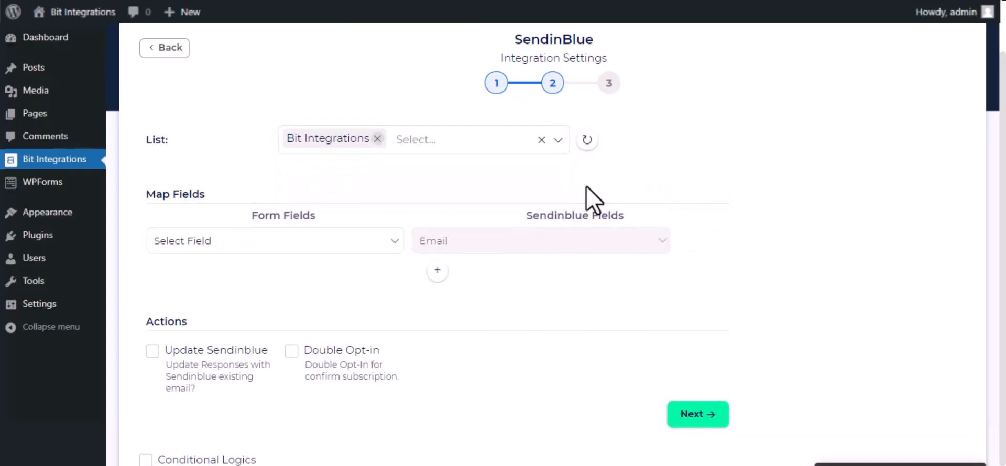
Map Email, First Name to FIRSTNAME and Last Name to LASTNAME
{"action": "left_click", "coordinate": [437, 271]}
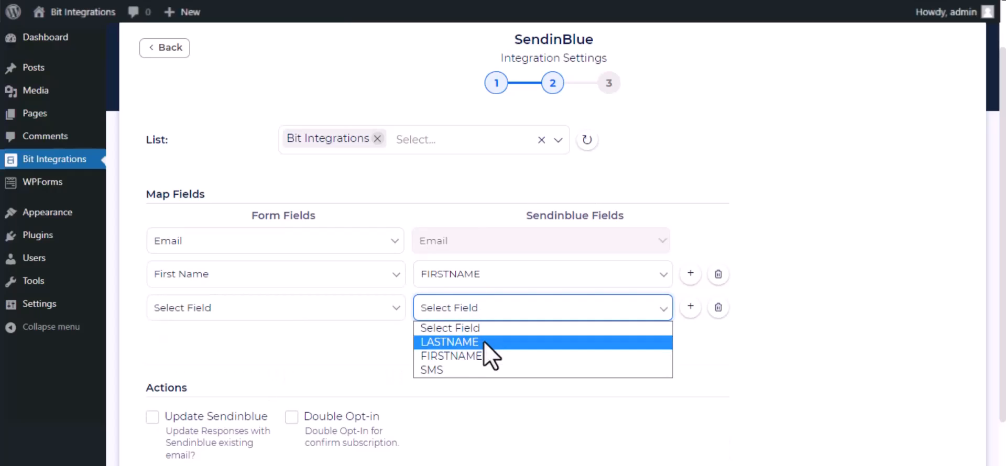
{"action": "left_click", "coordinate": [451, 342]}
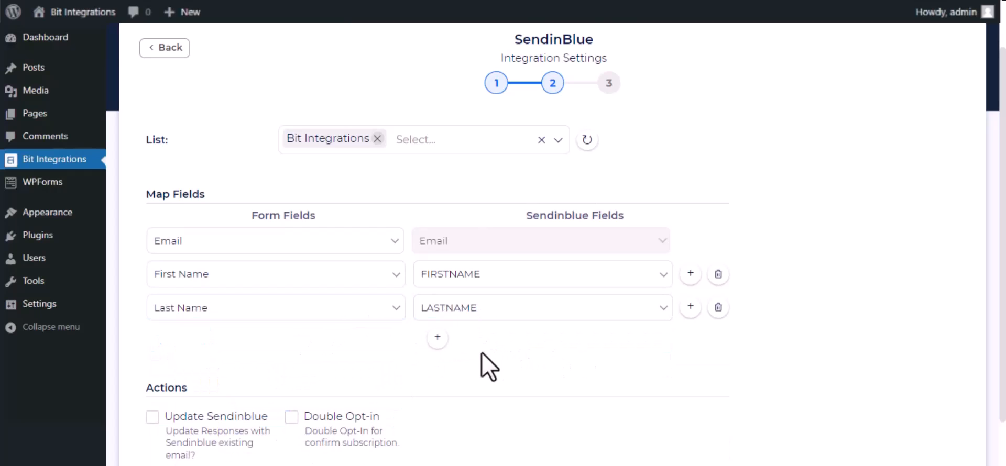
{"action": "scroll", "scroll_direction": "down", "scroll_amount": 3}
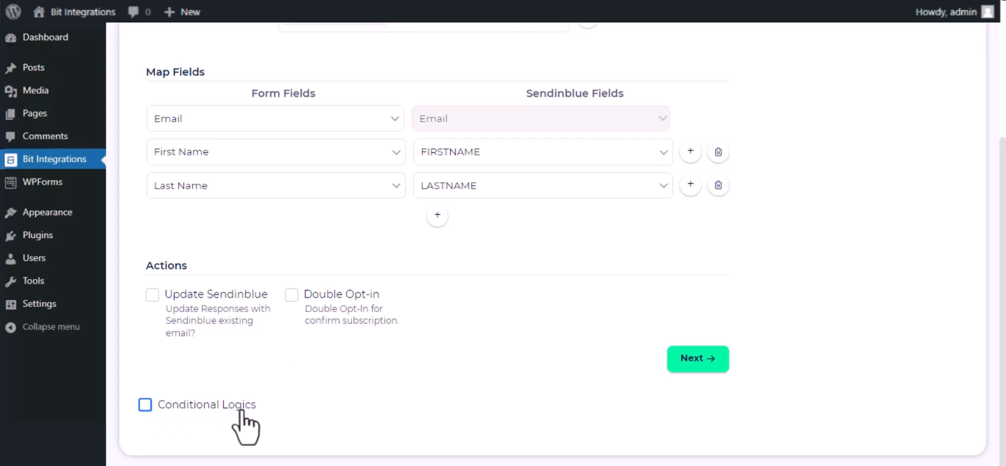
{"action": "left_click", "coordinate": [145, 405]}
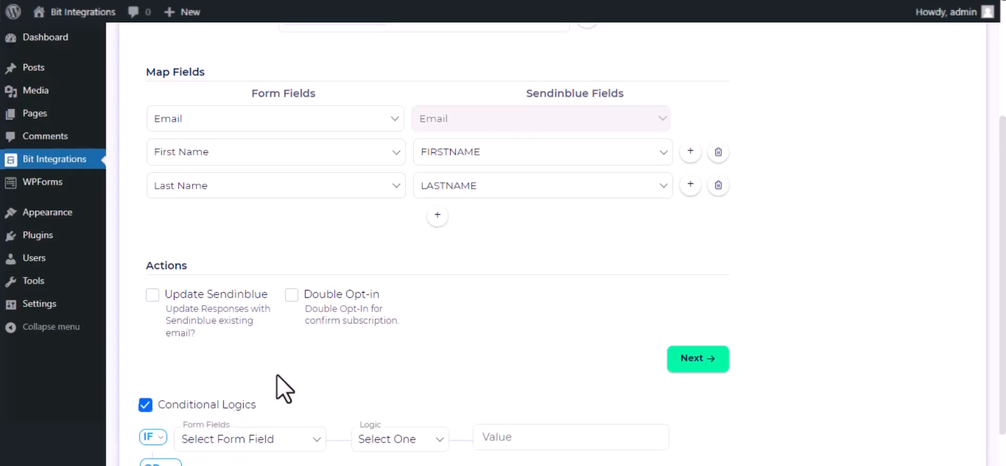
{"action": "scroll", "scroll_direction": "down", "scroll_amount": 3}
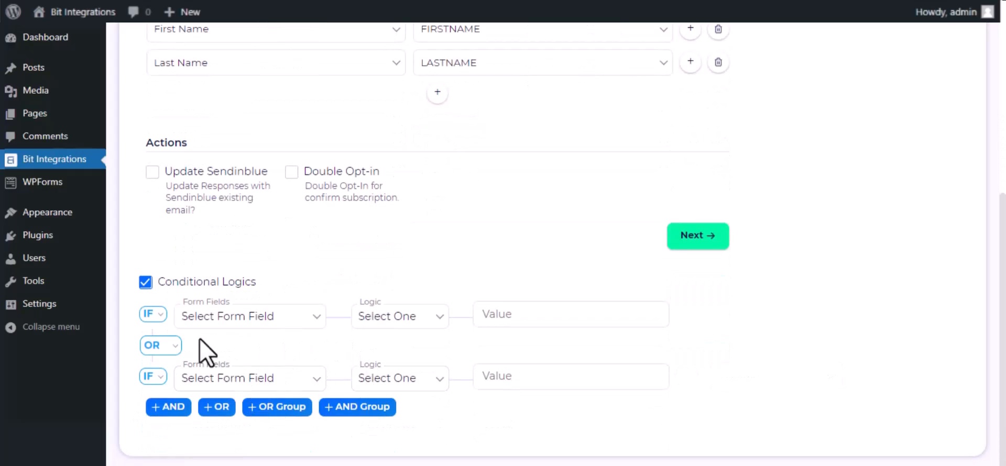
{"action": "left_click", "coordinate": [144, 282]}
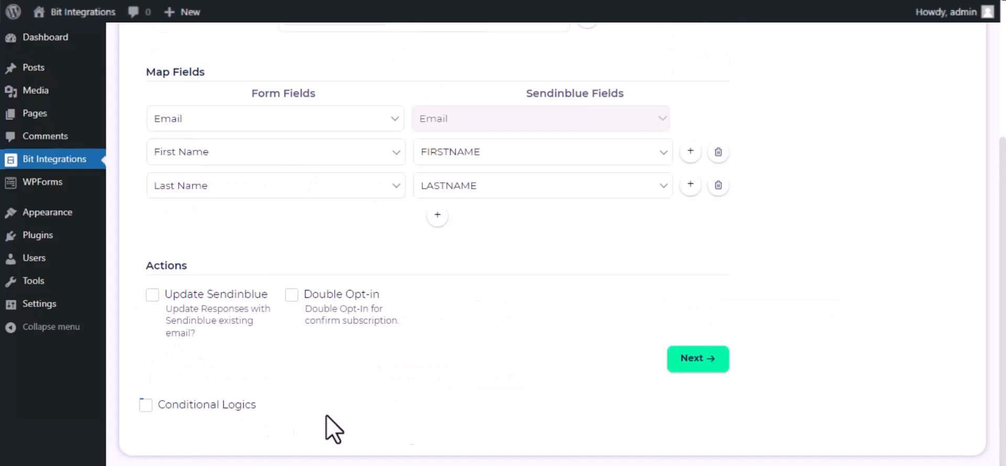
{"action": "left_click", "coordinate": [697, 358]}
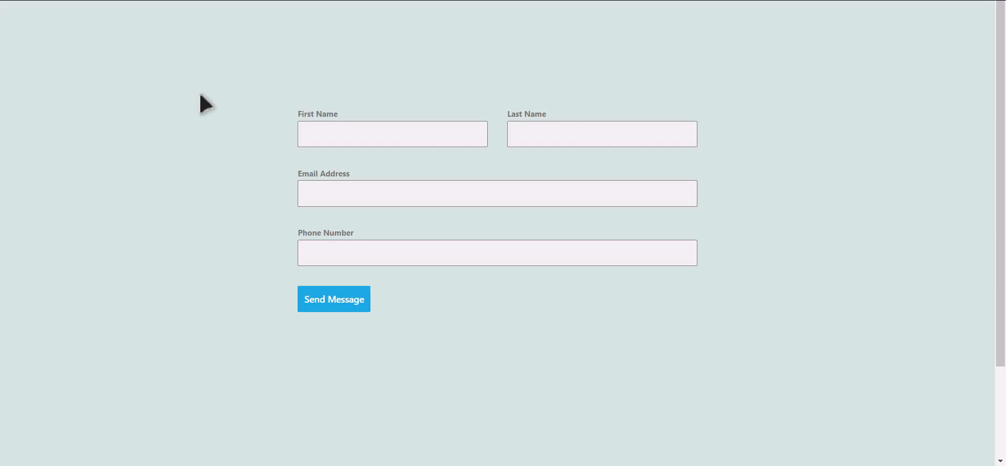
{"action": "type", "text": "Bit"}
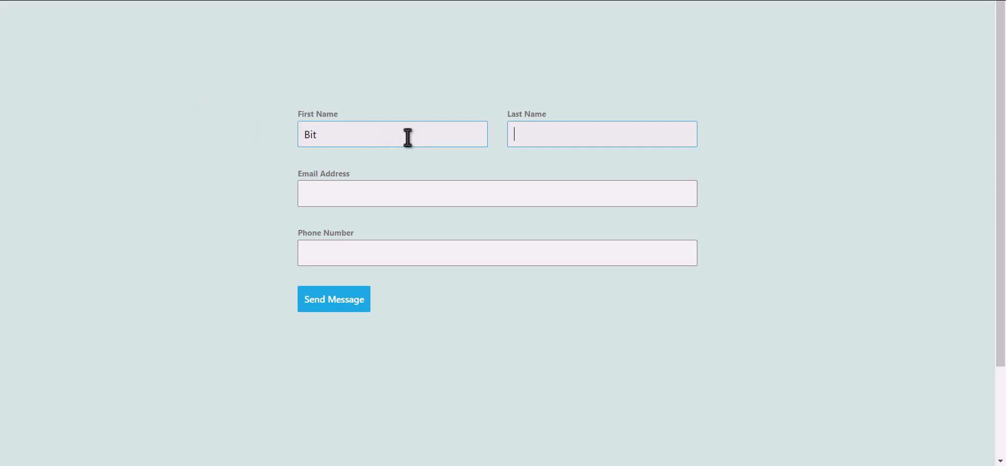
{"action": "type", "text": "Integra"}
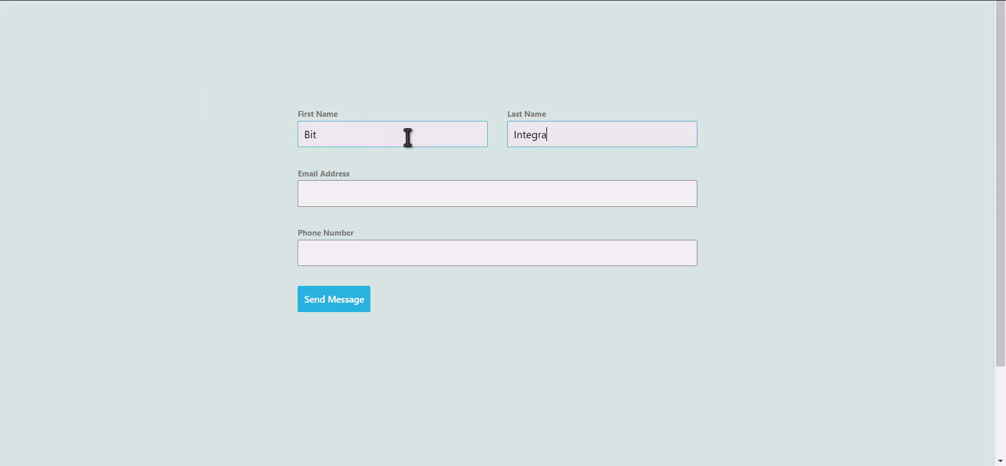
{"action": "type", "text": "tions"}
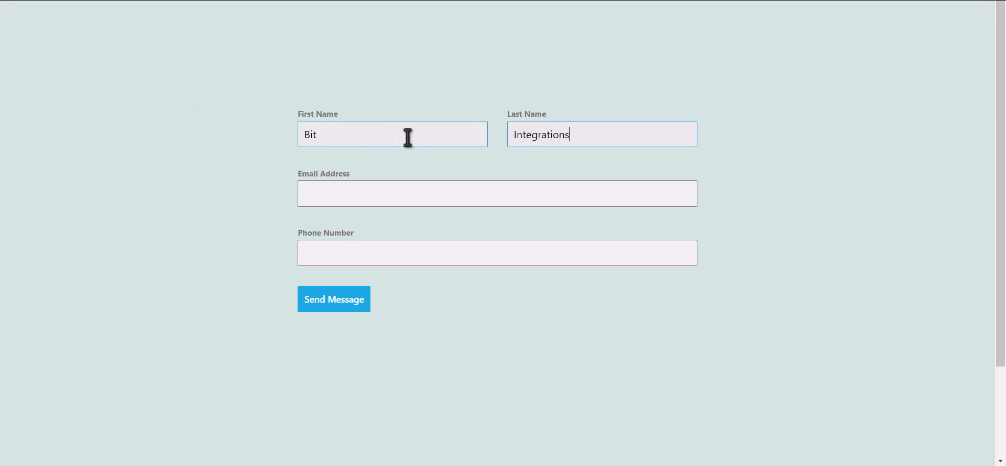
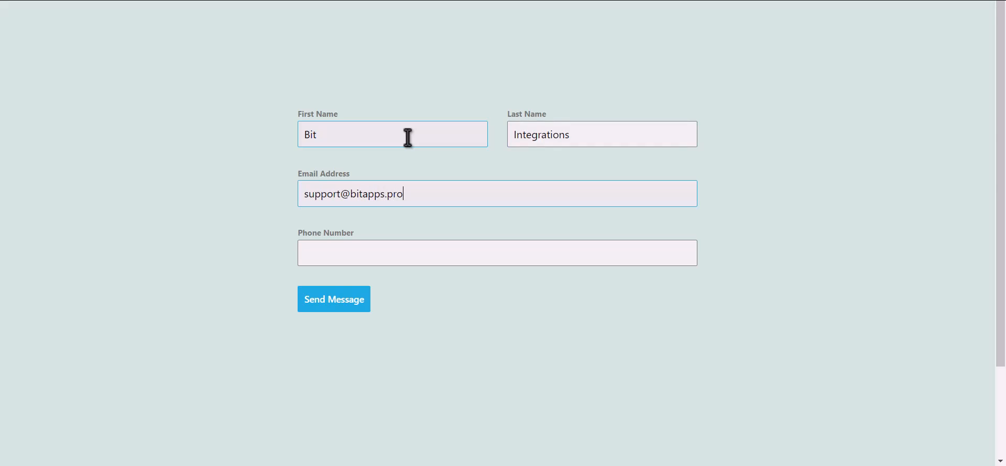
{"action": "type", "text": "444"}
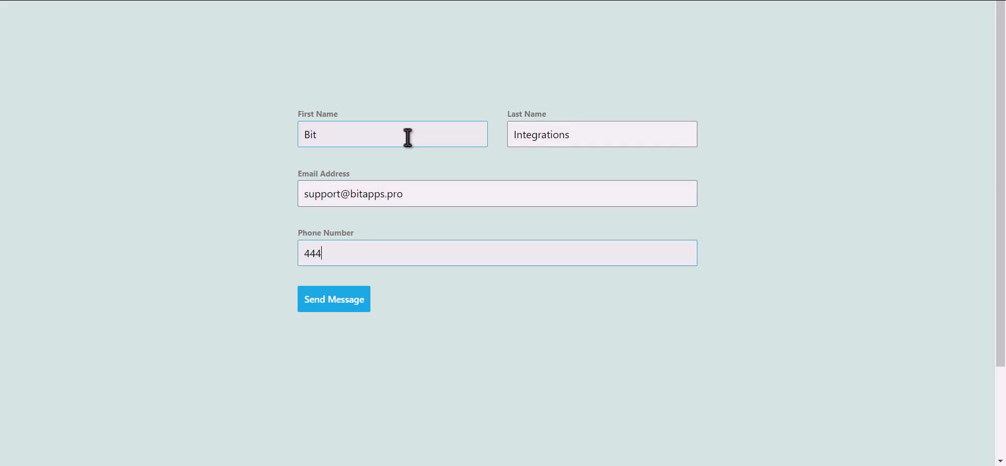
{"action": "type", "text": "555666"}
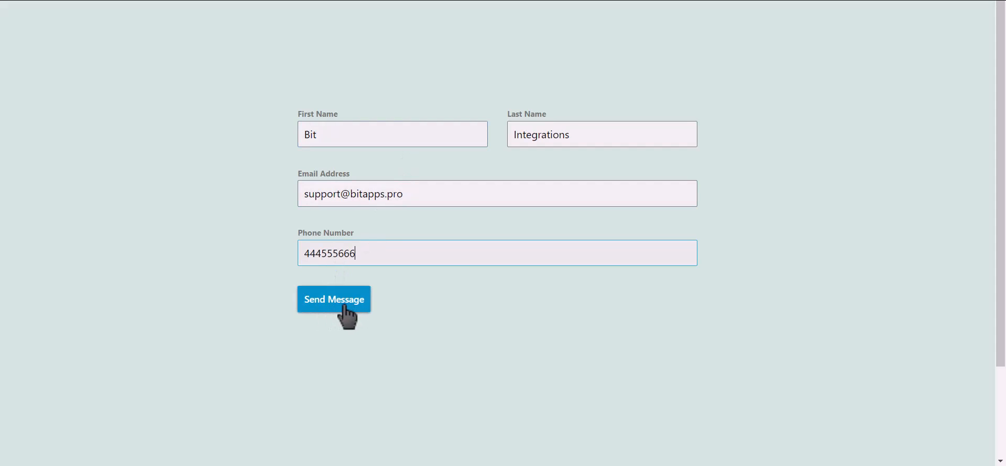
{"action": "left_click", "coordinate": [333, 298]}
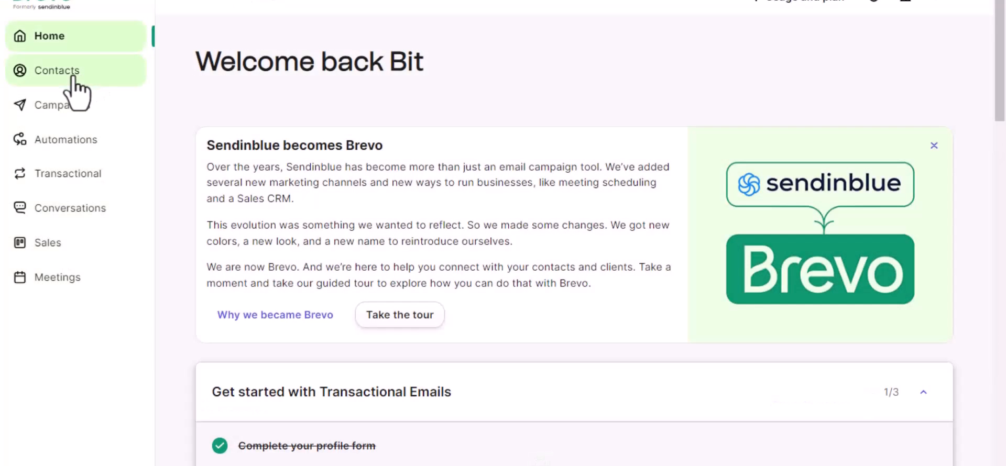
Check Brevo's Contacts and Lists pages show one contact in the Bit Integrations list
{"action": "left_click", "coordinate": [57, 71]}
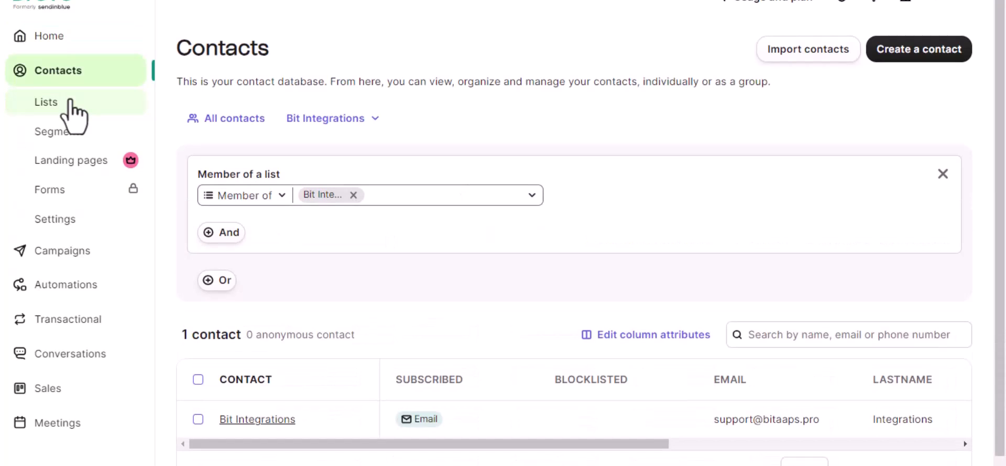
{"action": "left_click", "coordinate": [46, 102]}
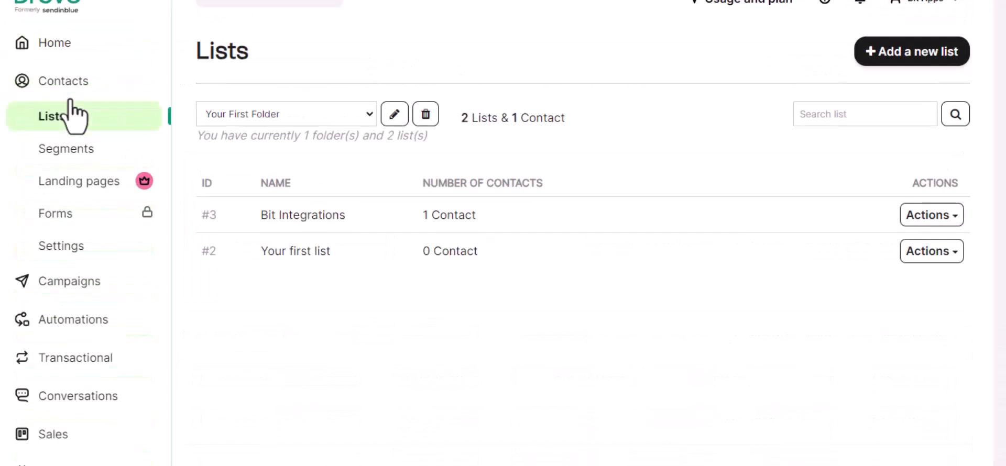
{"action": "left_click", "coordinate": [63, 81]}
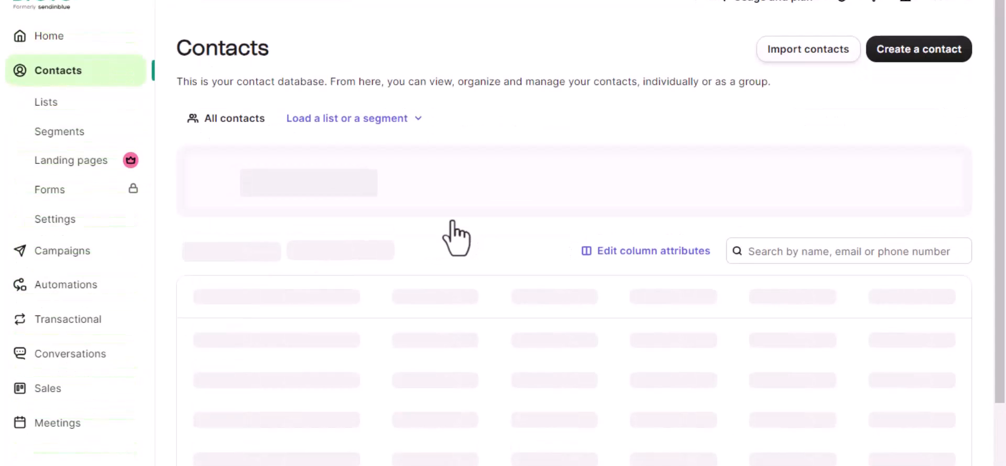